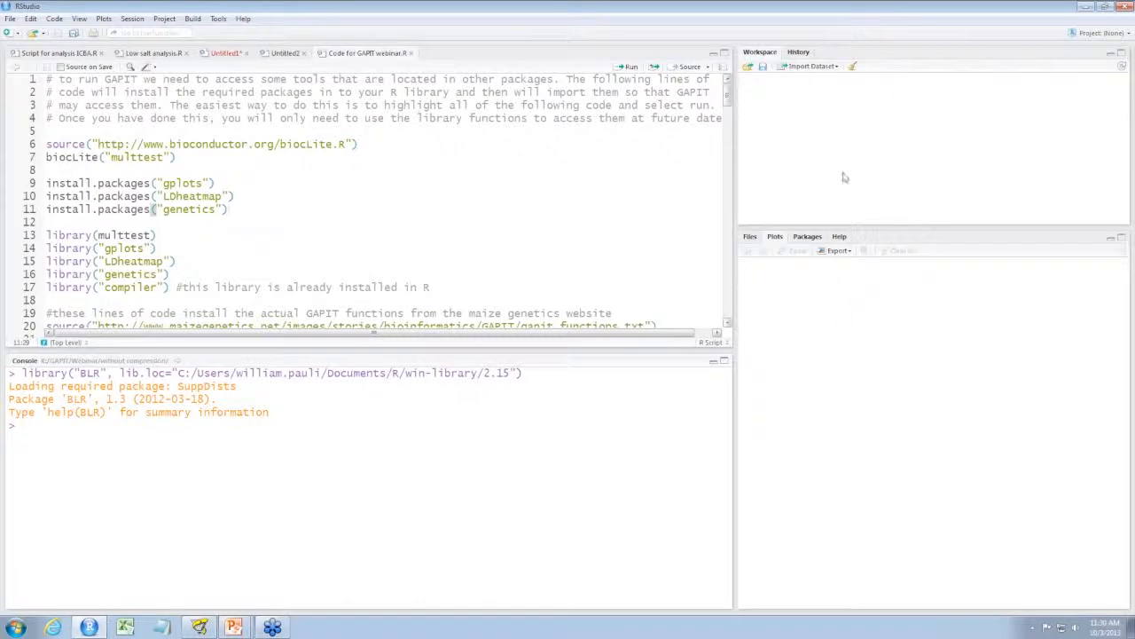
# - Run the Bioconductor source and biocLite("multtest") lines, then the library() calls for multtest, gplots, LDheatmap, genetics and compiler
pyautogui.click(192, 17)
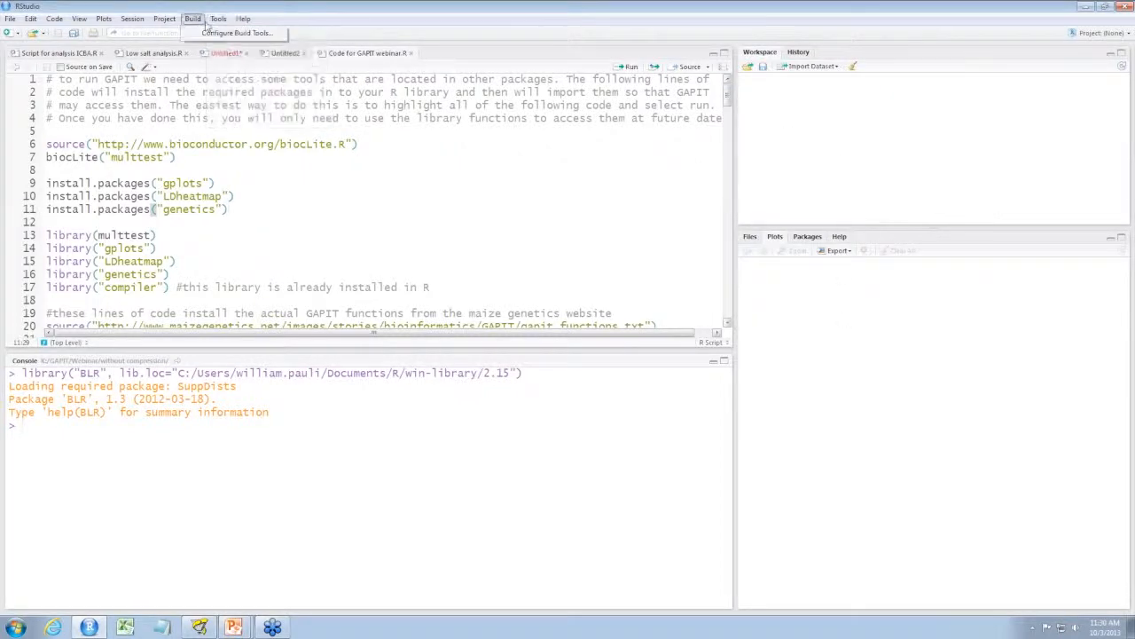
pyautogui.click(219, 18)
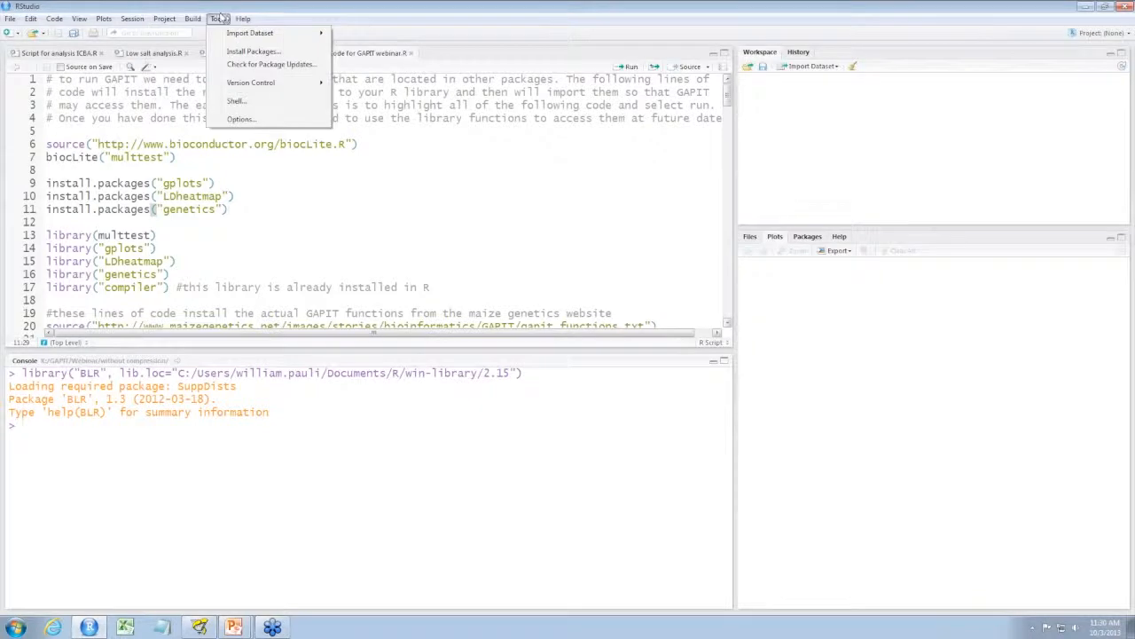
pyautogui.moveTo(250, 32)
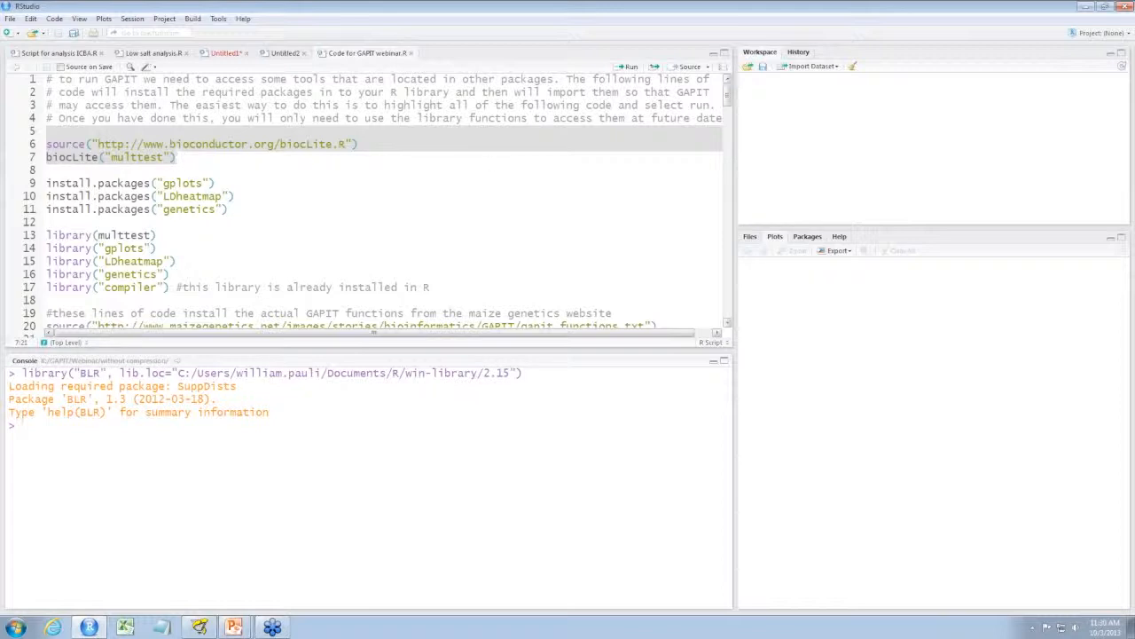
pyautogui.click(630, 68)
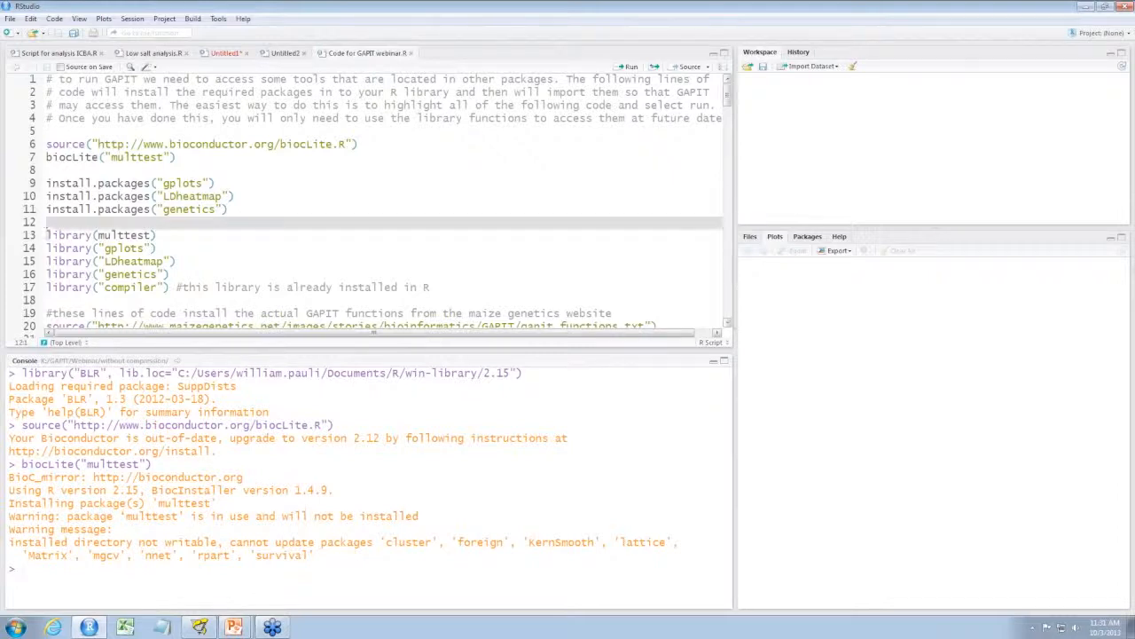
pyautogui.moveTo(47, 234); pyautogui.dragTo(429, 287)
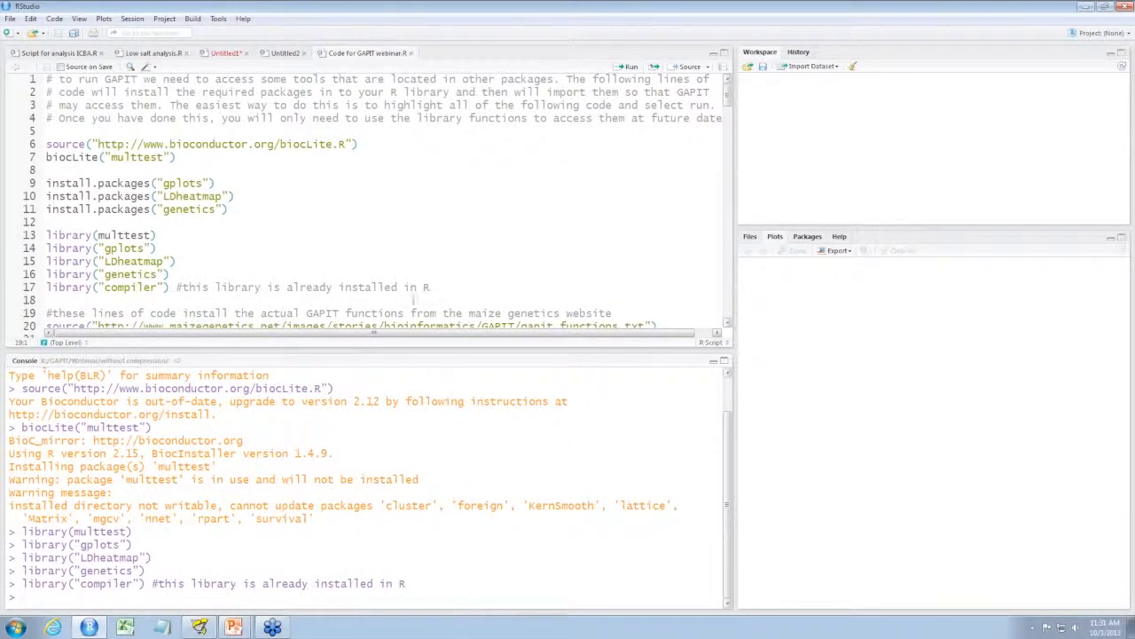
# - Run the two source() lines pulling gapit_functions.txt and emma.txt from maizegenetics.net into the workspace
pyautogui.scroll(-3)
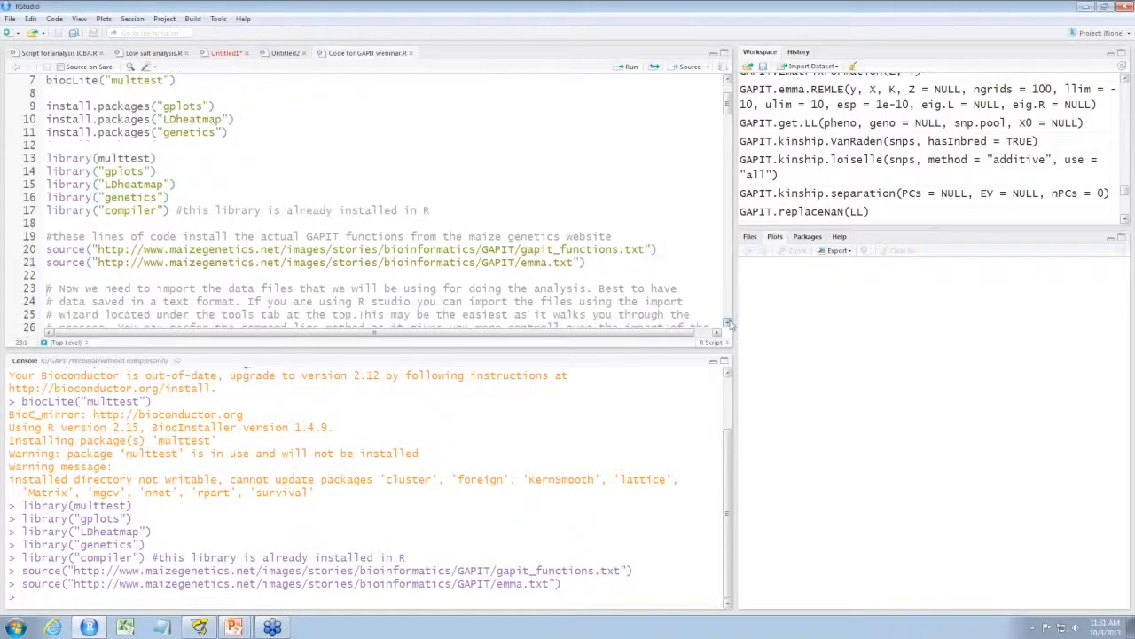
pyautogui.scroll(-3)
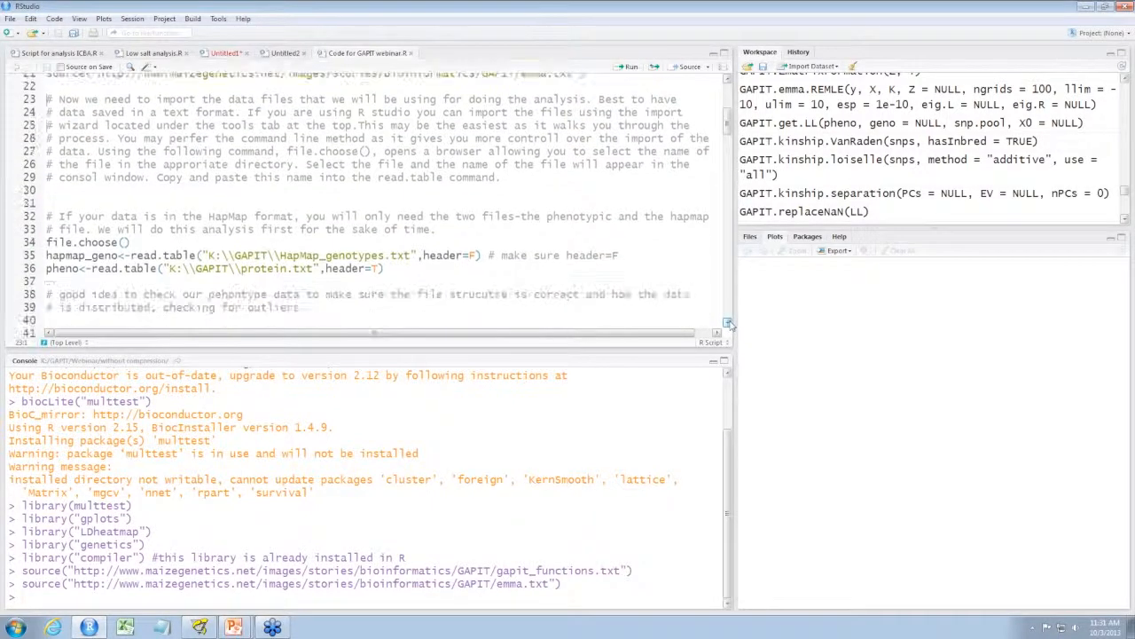
pyautogui.scroll(-3)
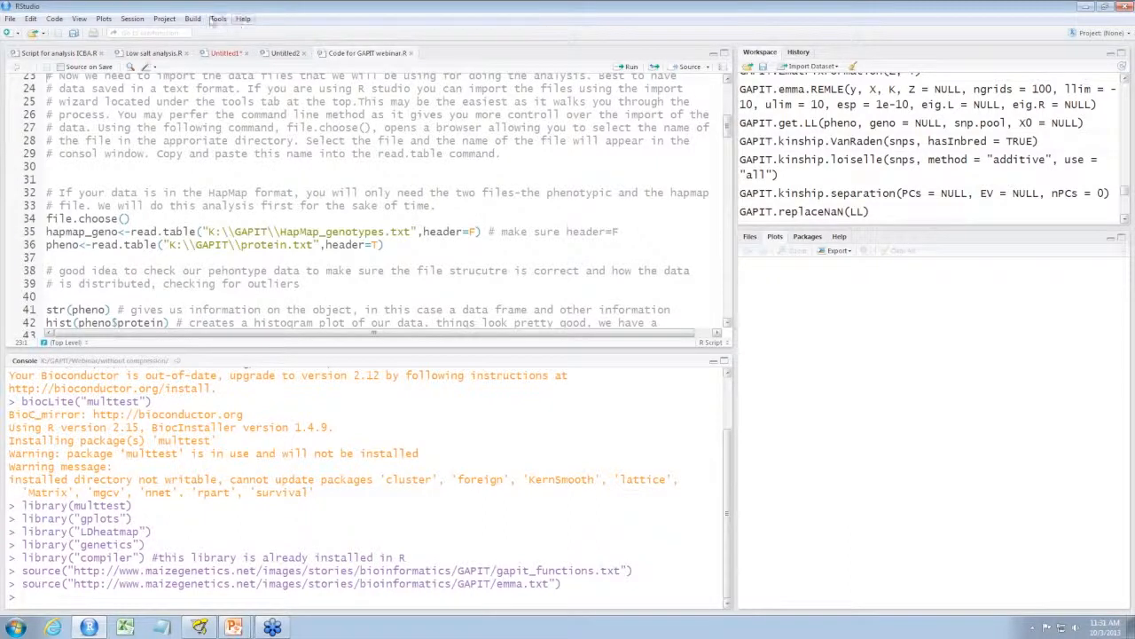
# - Import the genotype text file through the Import Dataset wizard so hapmap_geno appears in the workspace
pyautogui.click(216, 18)
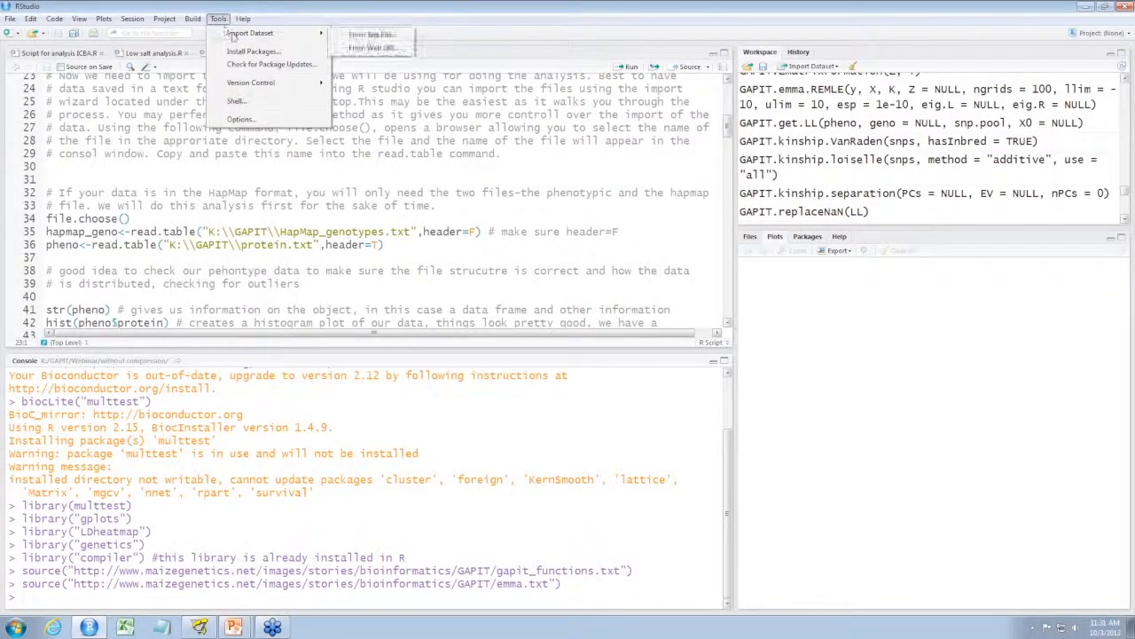
pyautogui.moveTo(248, 32)
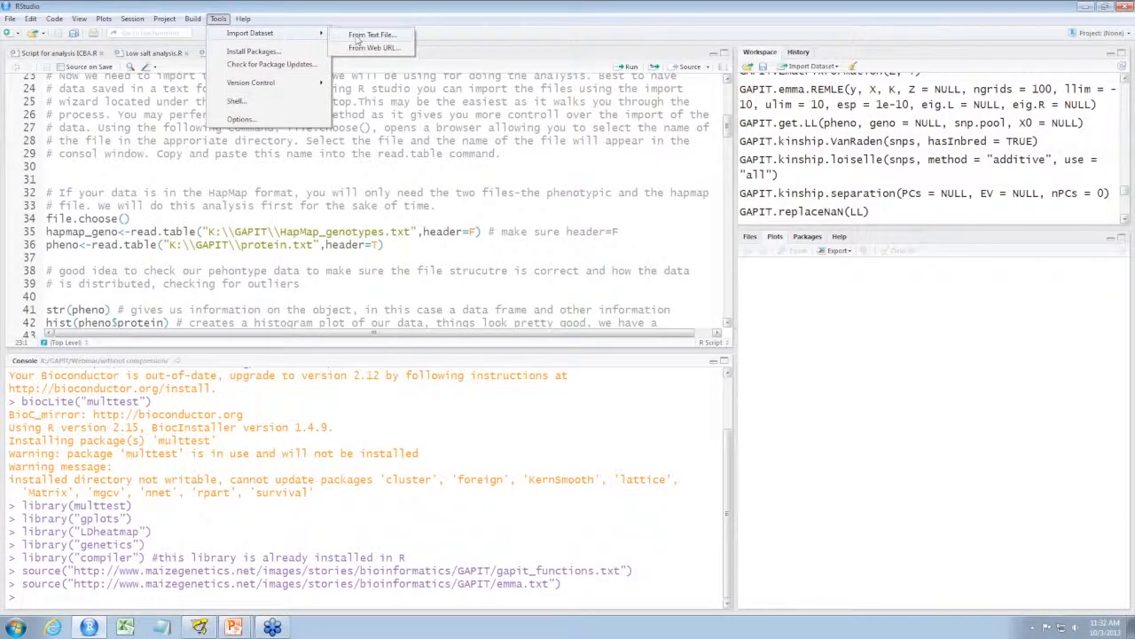
pyautogui.click(373, 35)
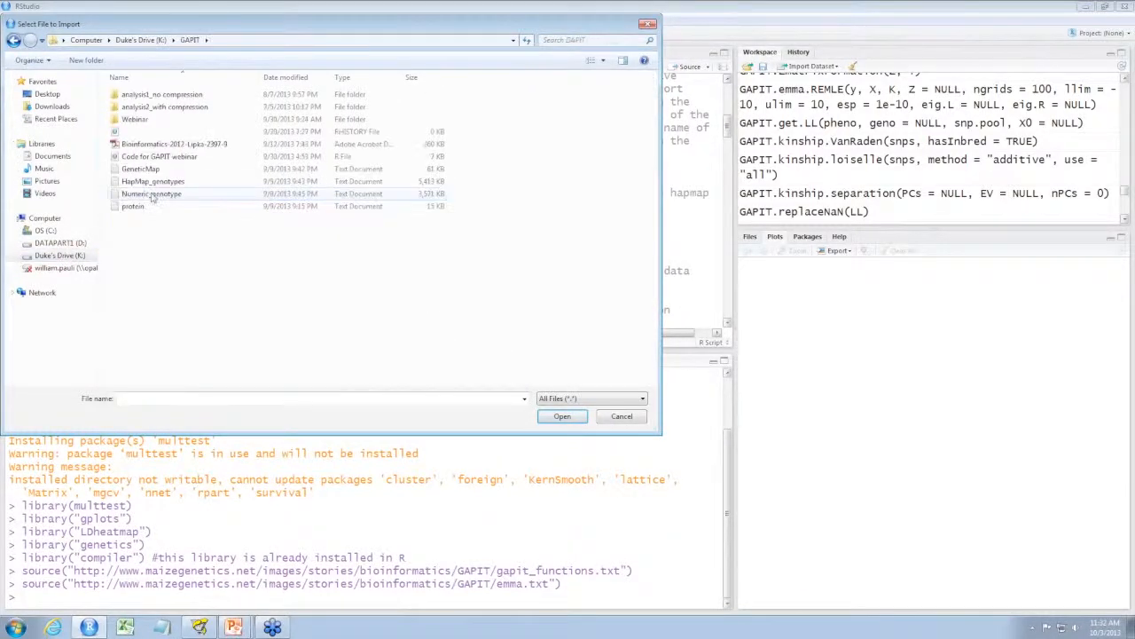
pyautogui.click(150, 193)
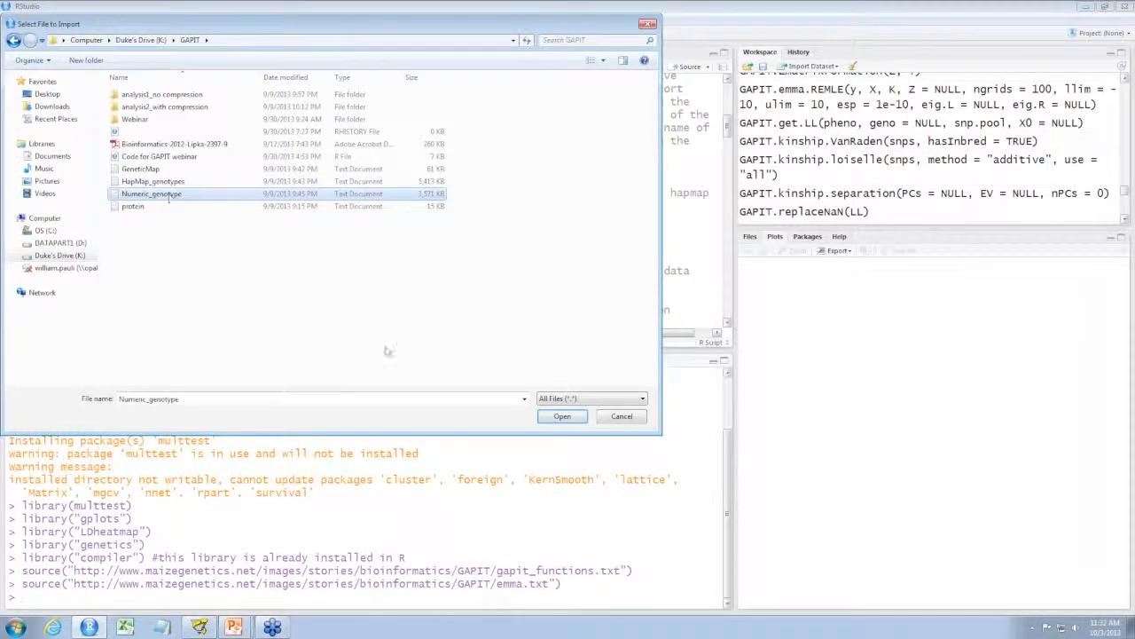
pyautogui.click(561, 415)
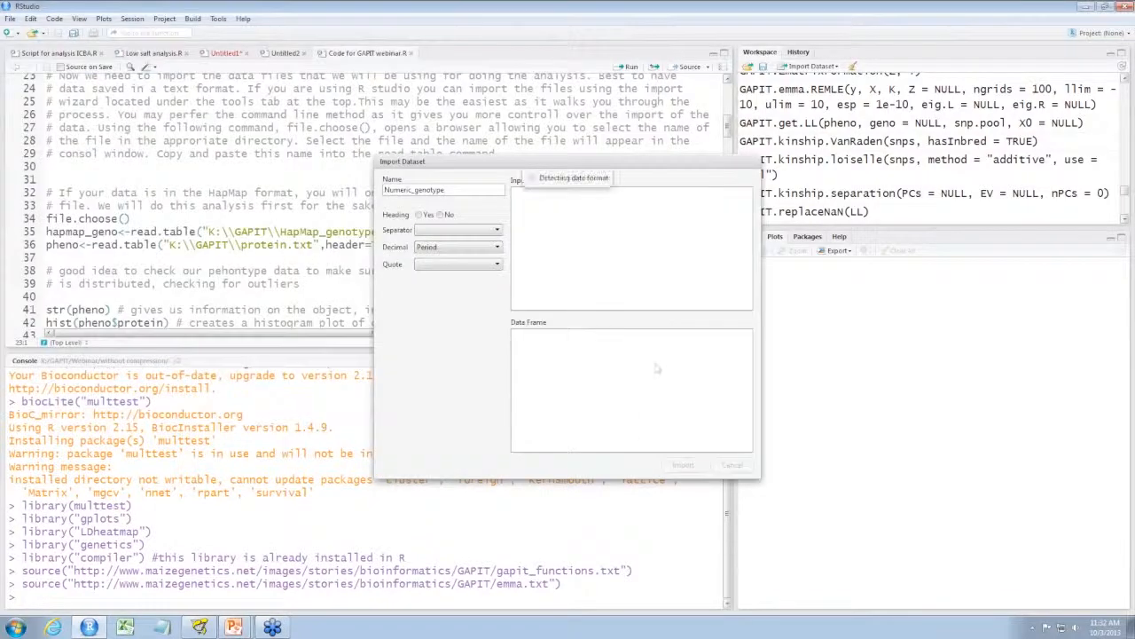
pyautogui.moveTo(667, 269)
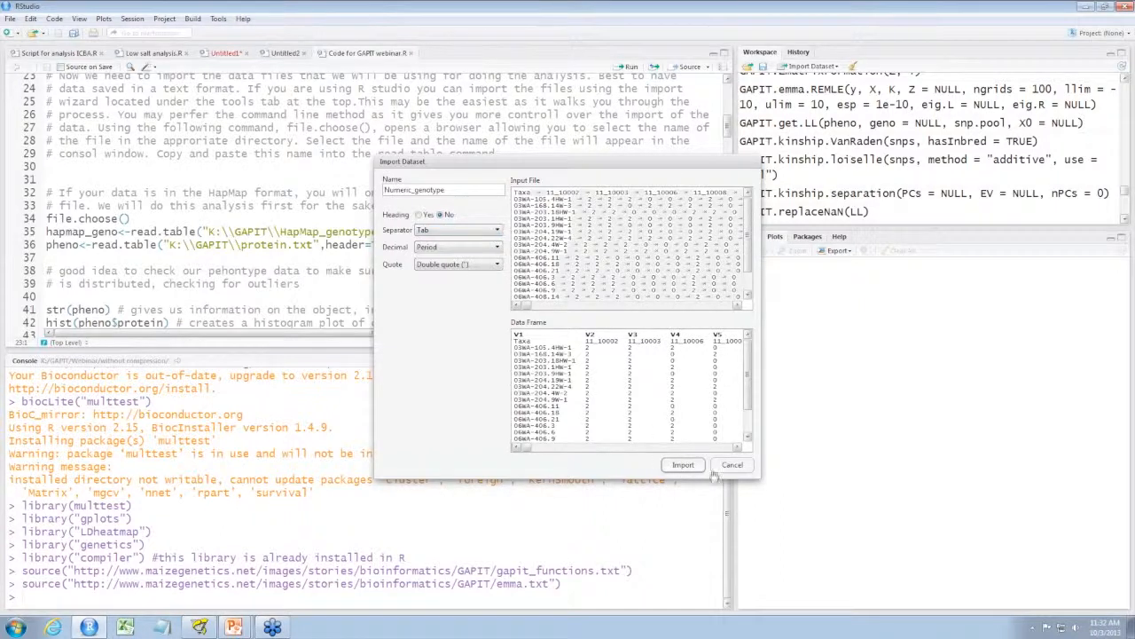
pyautogui.click(731, 465)
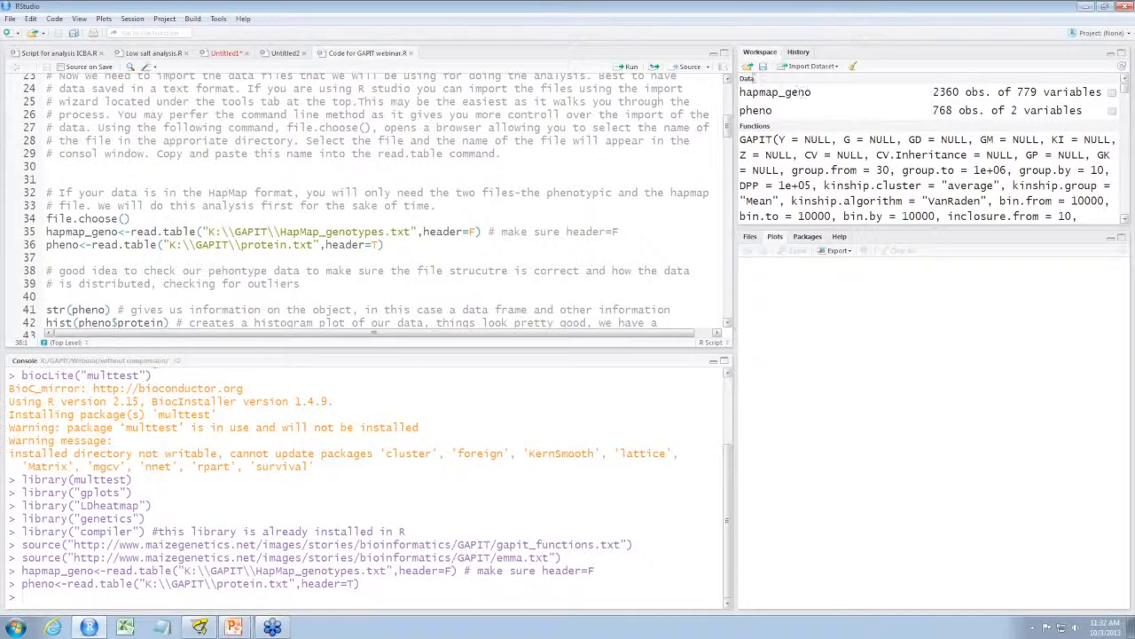
pyautogui.moveTo(838, 96)
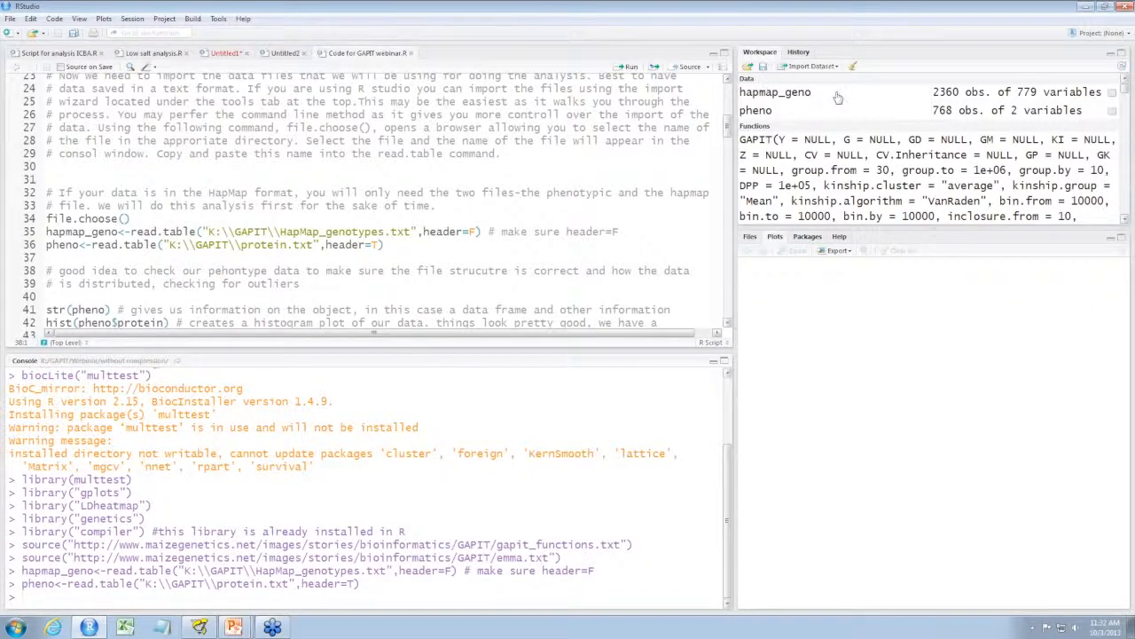
pyautogui.moveTo(806, 114)
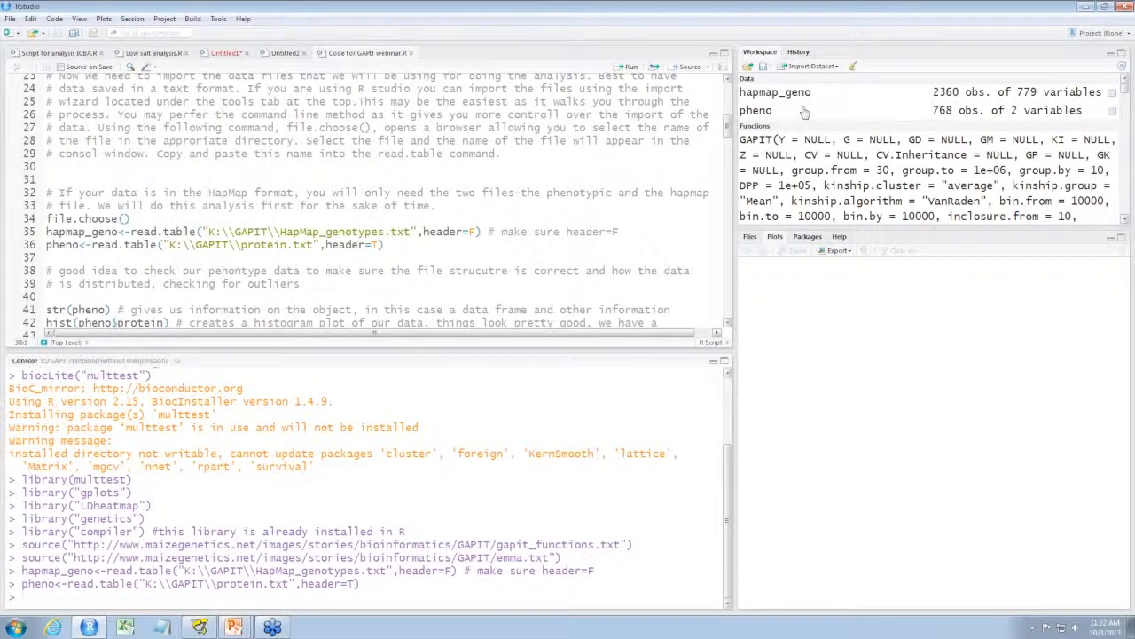
pyautogui.moveTo(787, 116)
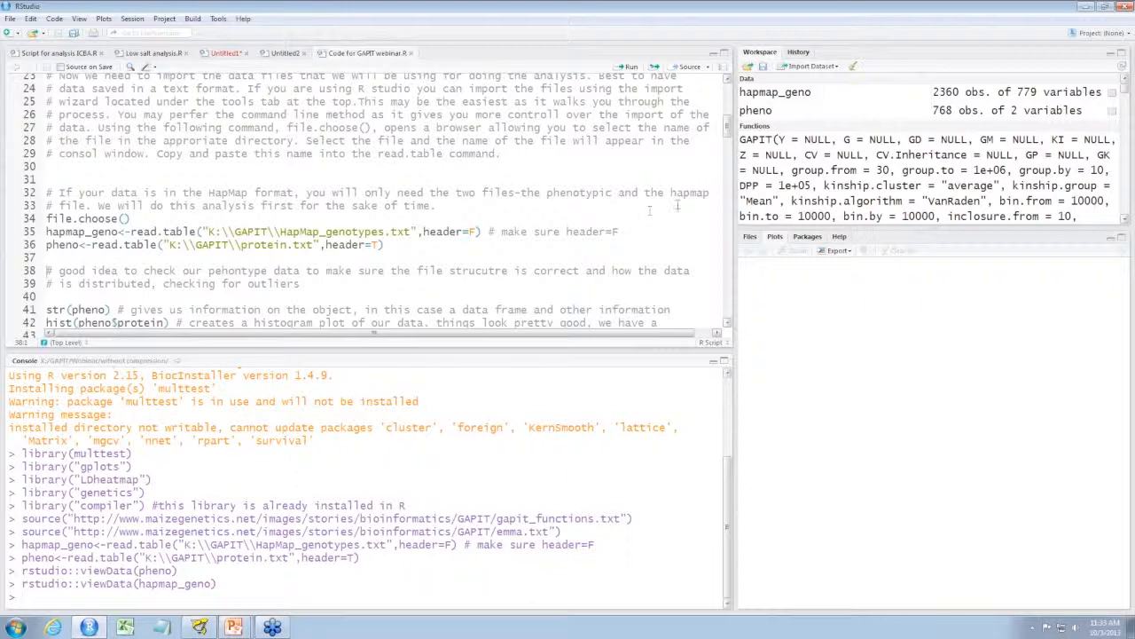
# - Run str, hist, mean, range, sd and which(is.na()) on pheno$protein, confirming no missing values
pyautogui.scroll(-3)
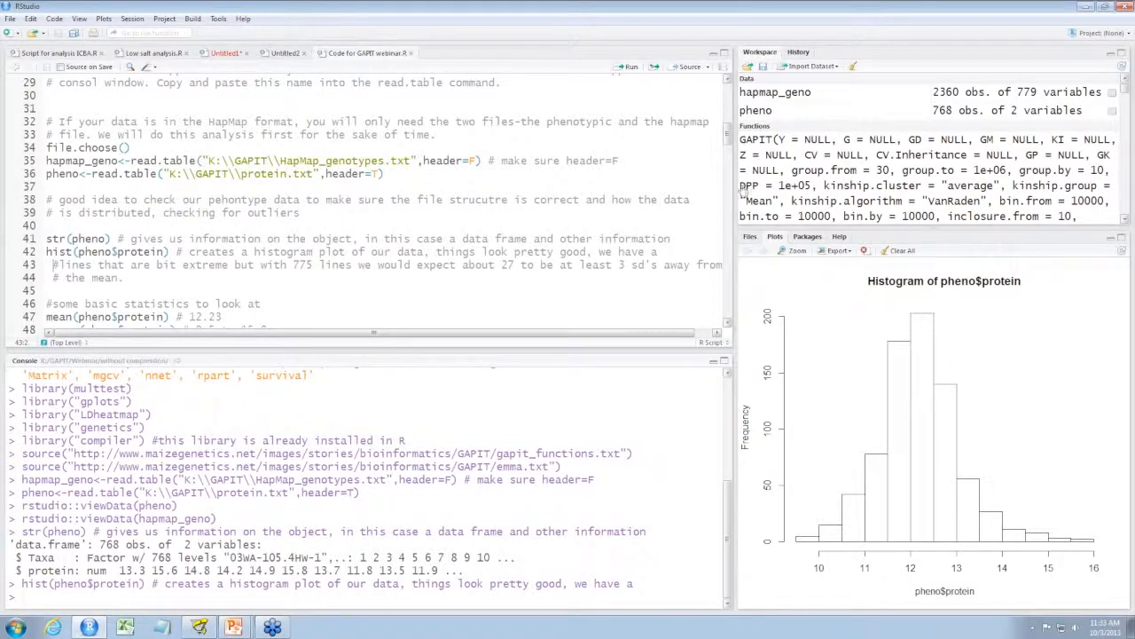
pyautogui.scroll(-3)
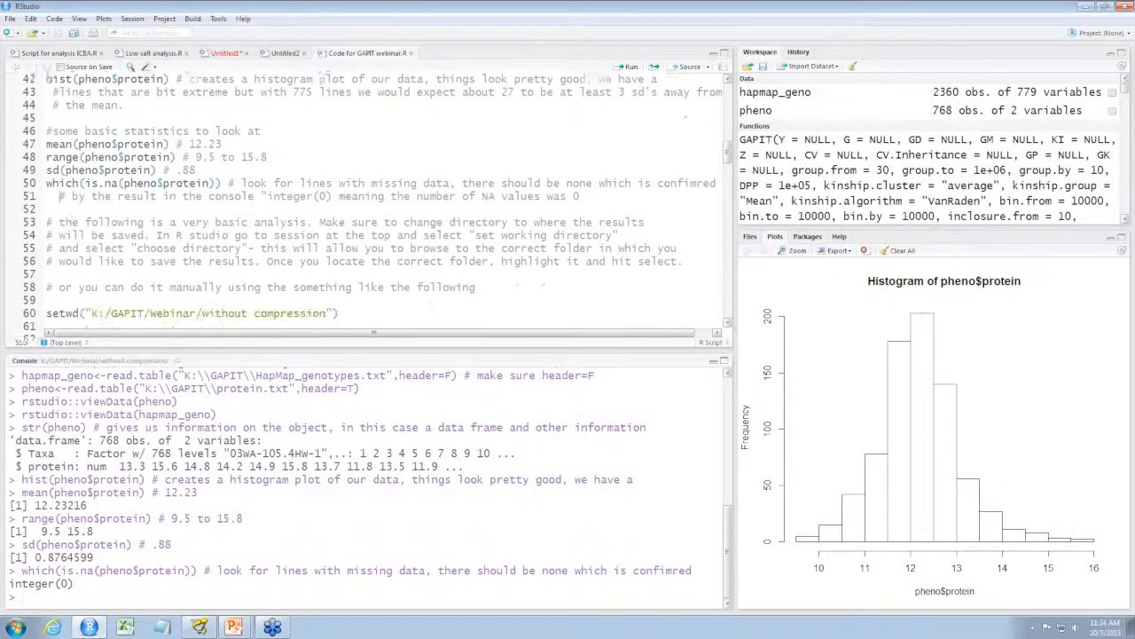
pyautogui.scroll(-3)
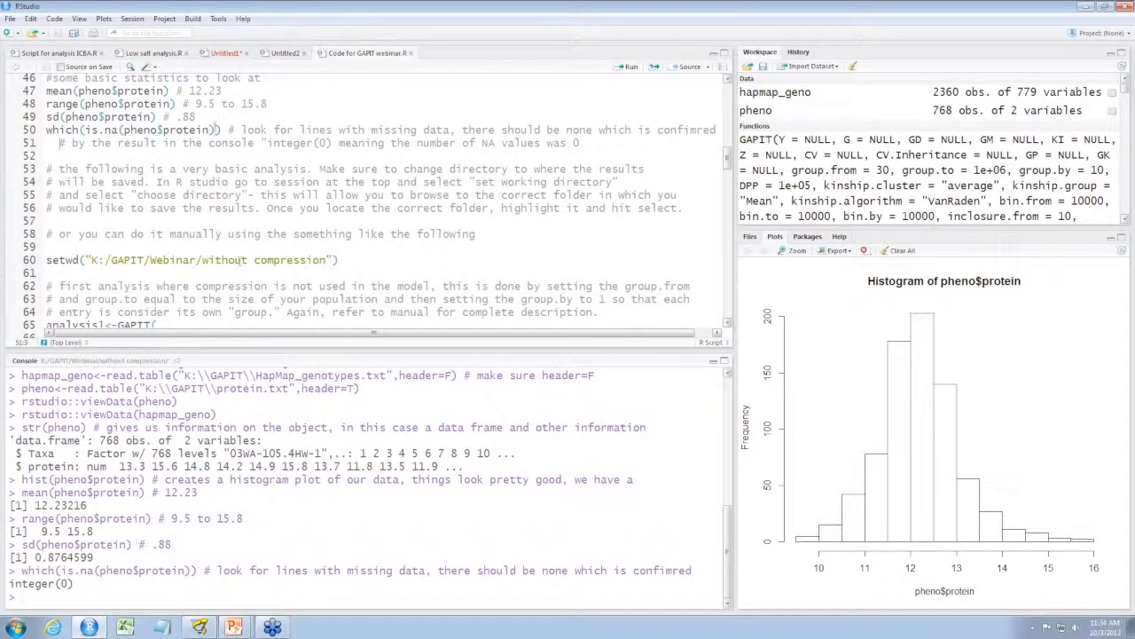
# - Set the working directory to GAPIT/analysis1_no compression via Session > Set Working Directory
pyautogui.click(131, 17)
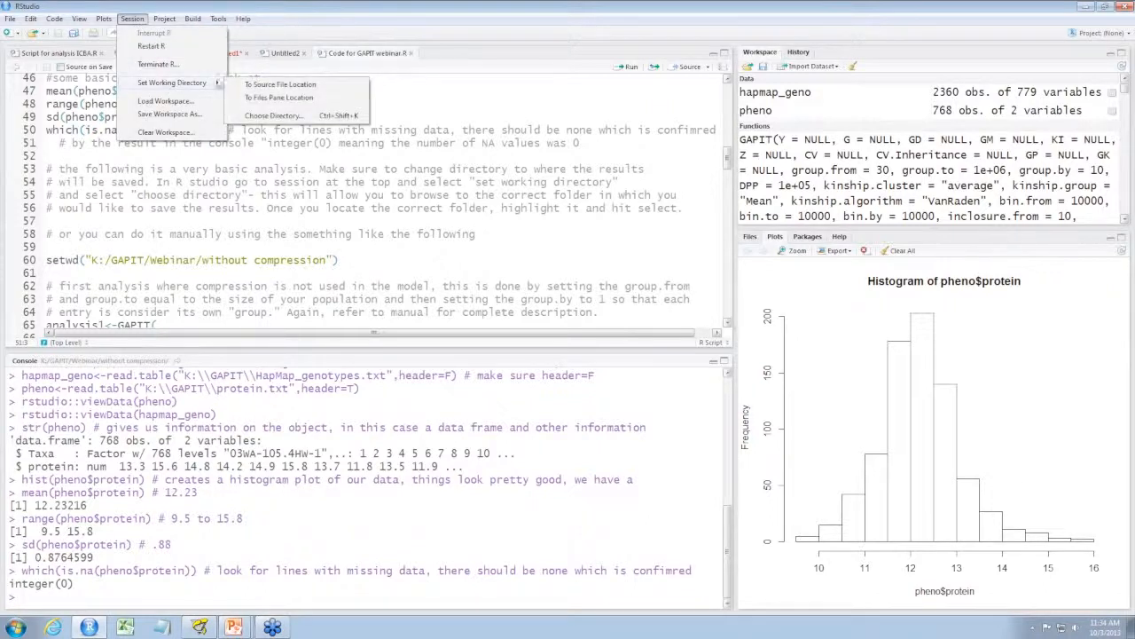
pyautogui.click(273, 115)
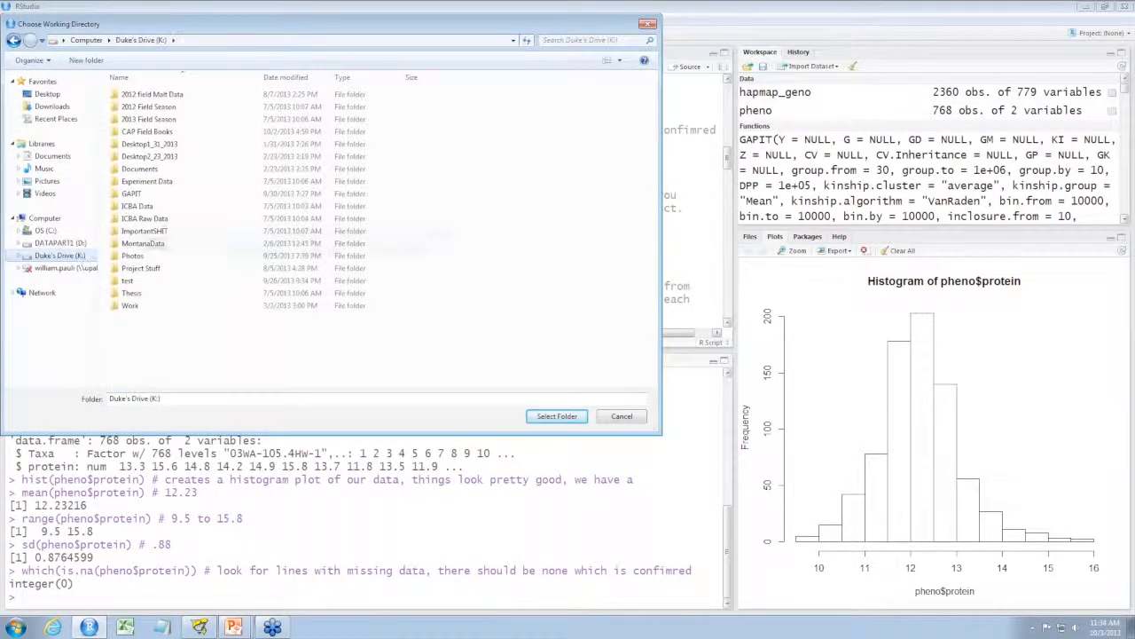
pyautogui.doubleClick(131, 193)
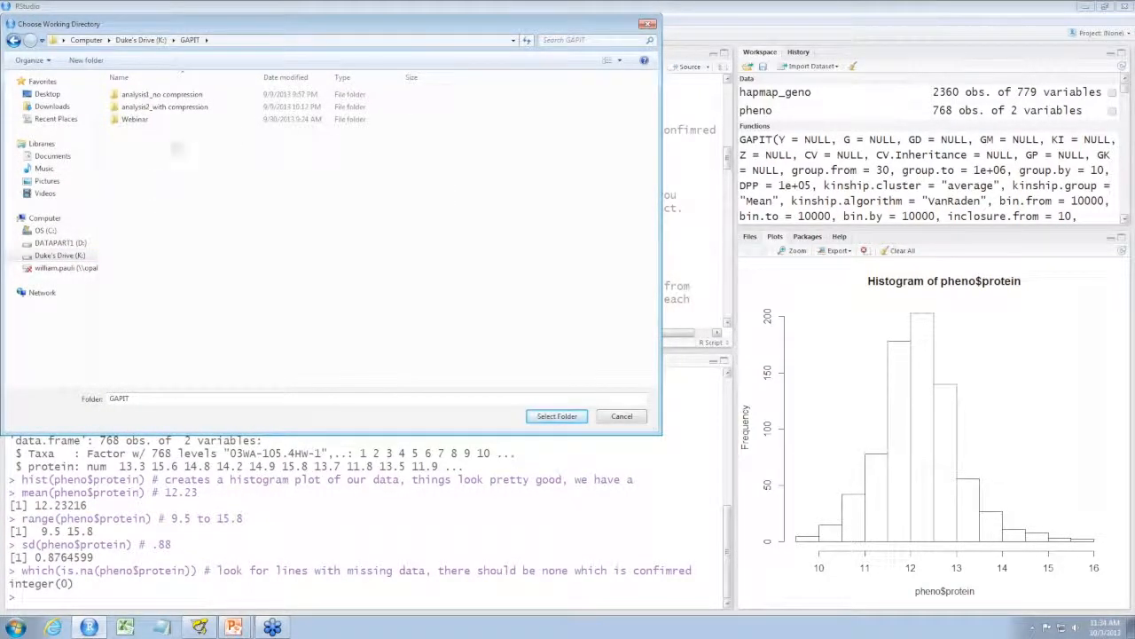
pyautogui.click(163, 106)
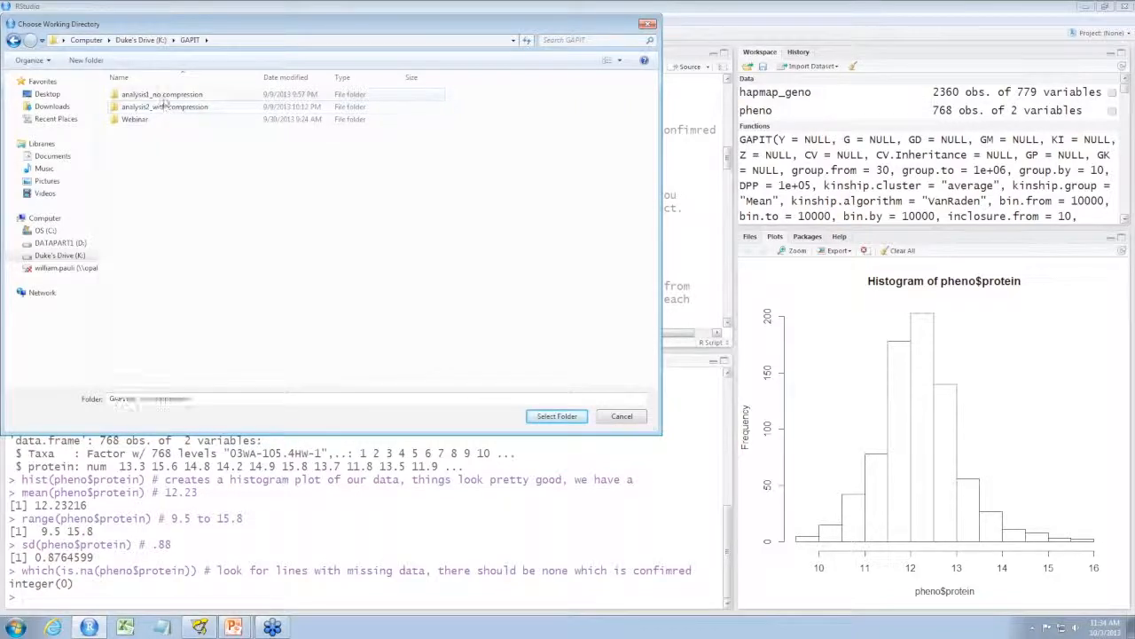
pyautogui.click(163, 94)
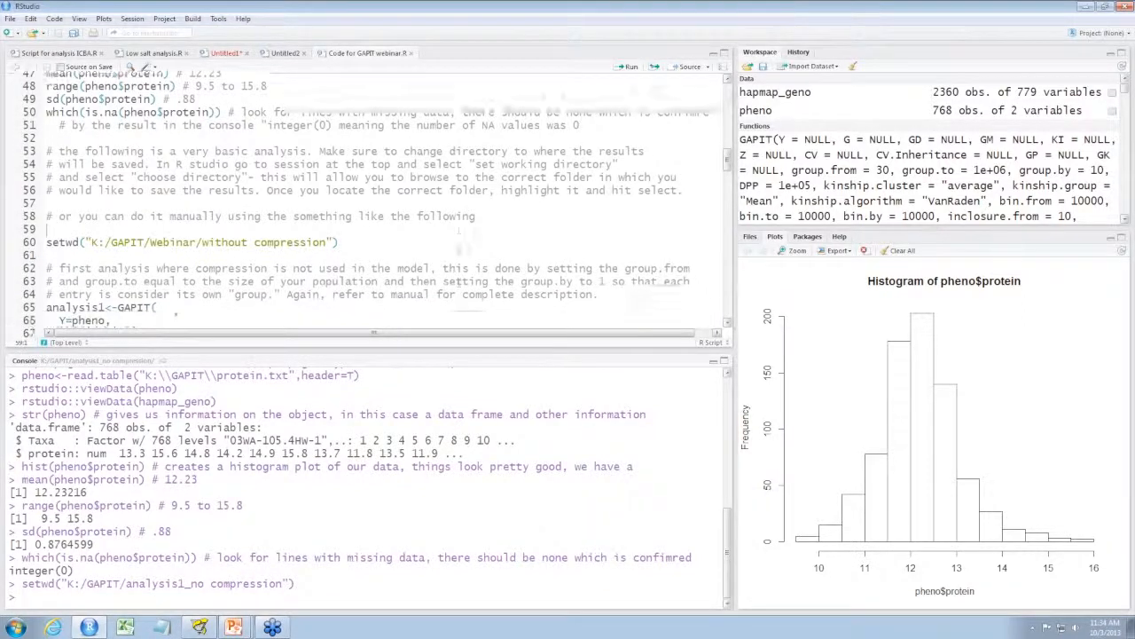
# - Run the analysis1<-GAPIT(...) block with group.from=768, group.to=768 and group.by=1
pyautogui.scroll(-3)
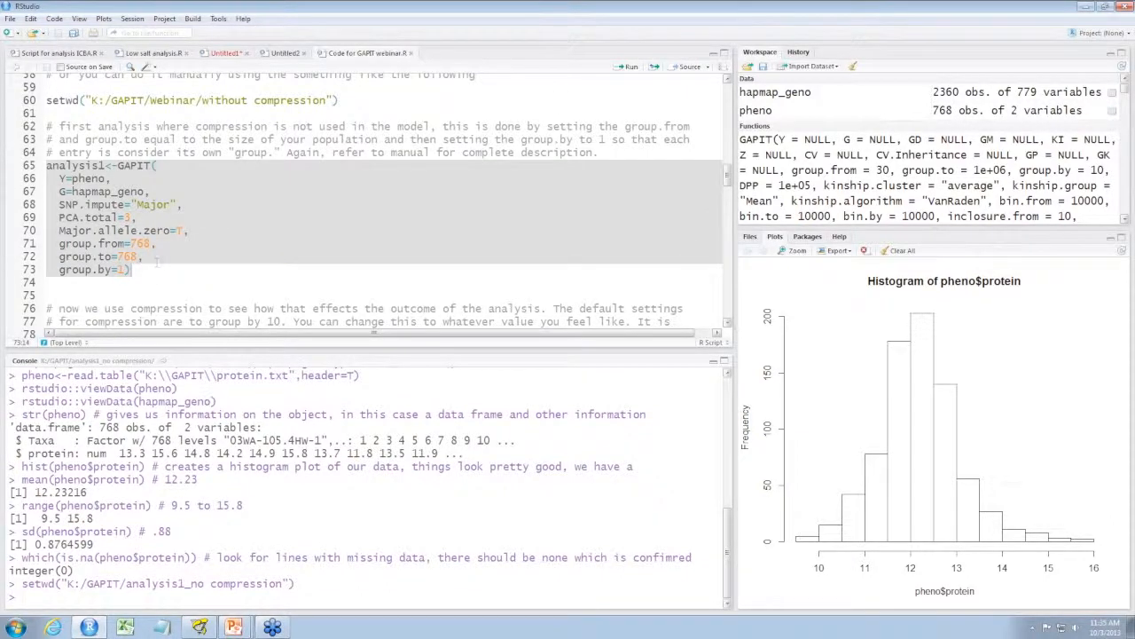
pyautogui.click(631, 68)
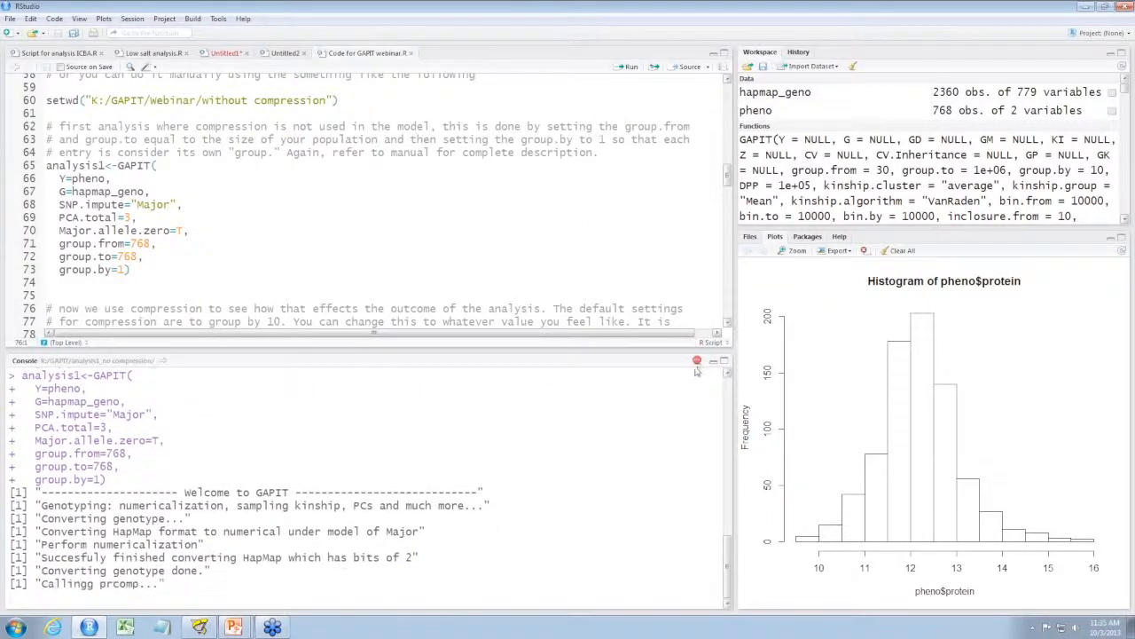
pyautogui.moveTo(643, 428)
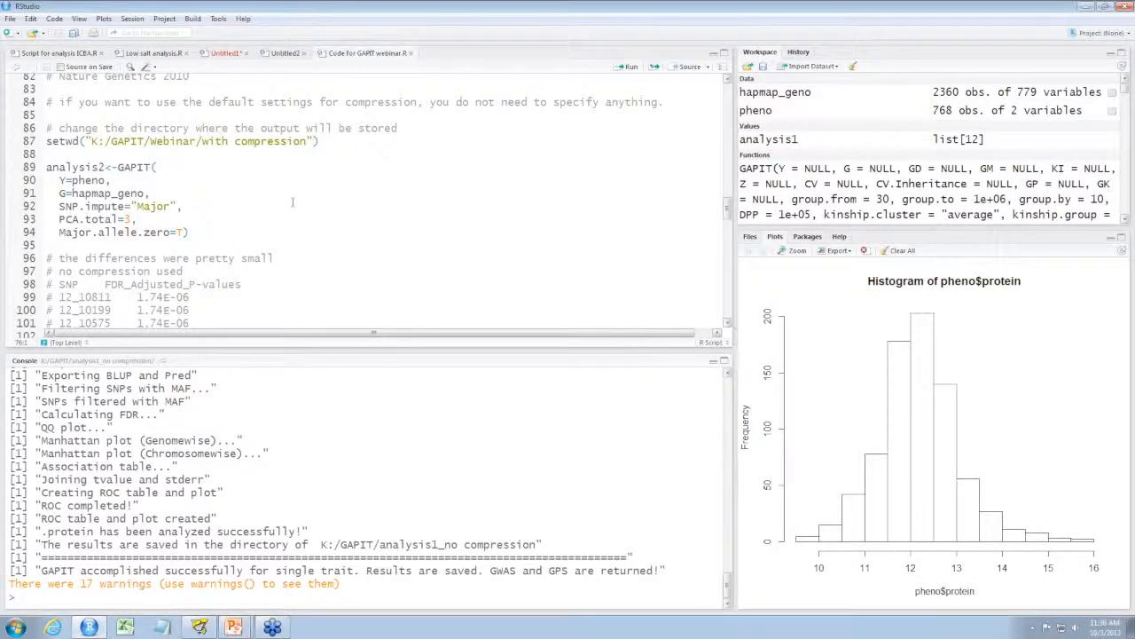
# - Browse to the GAPIT folder on the K: drive to view the GAPIT.protein output files
pyautogui.scroll(-3)
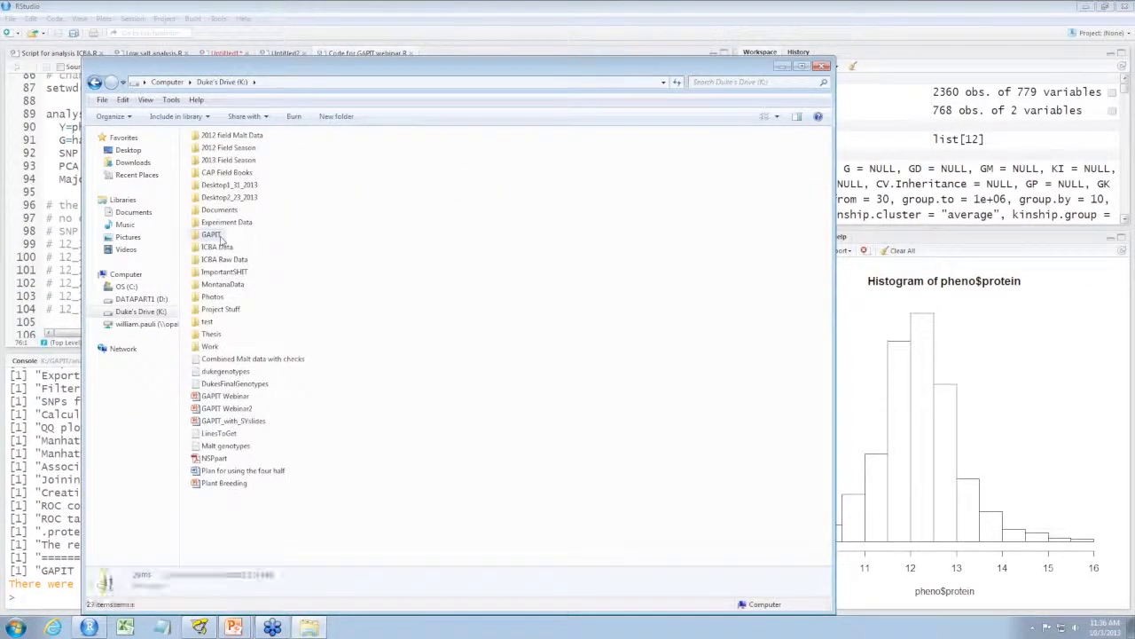
pyautogui.doubleClick(212, 234)
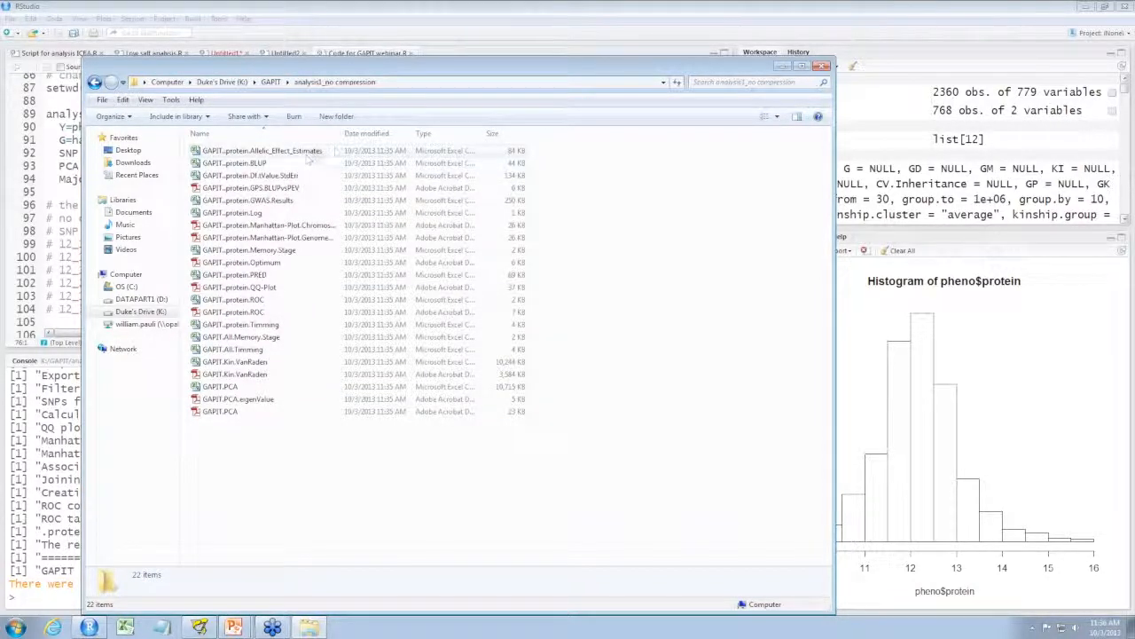
pyautogui.moveTo(302, 153)
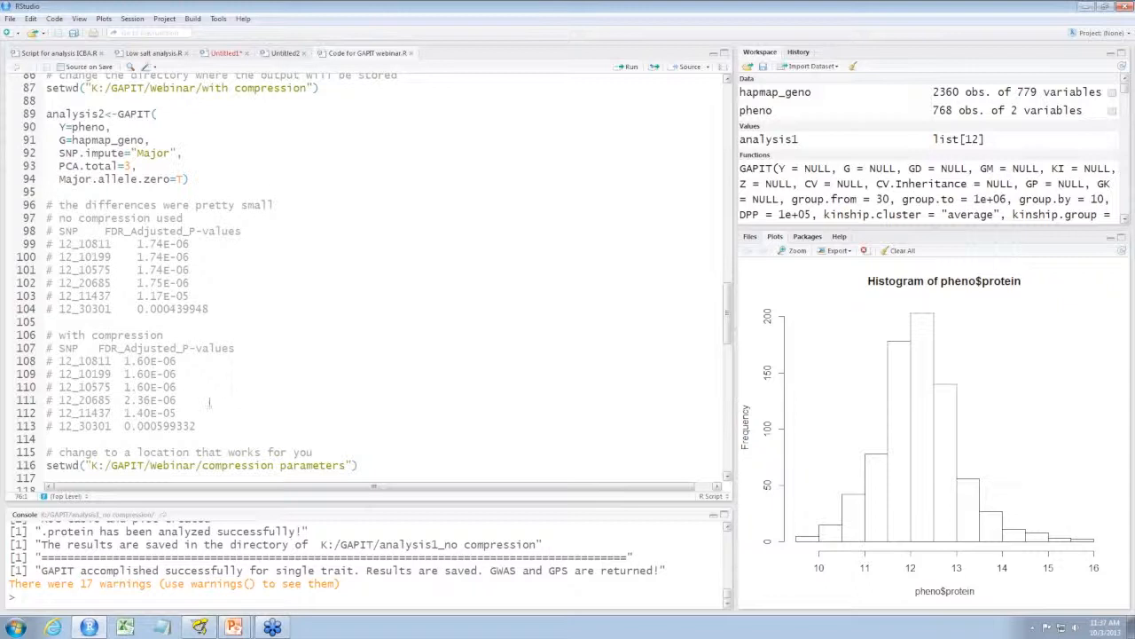
pyautogui.moveTo(305, 344)
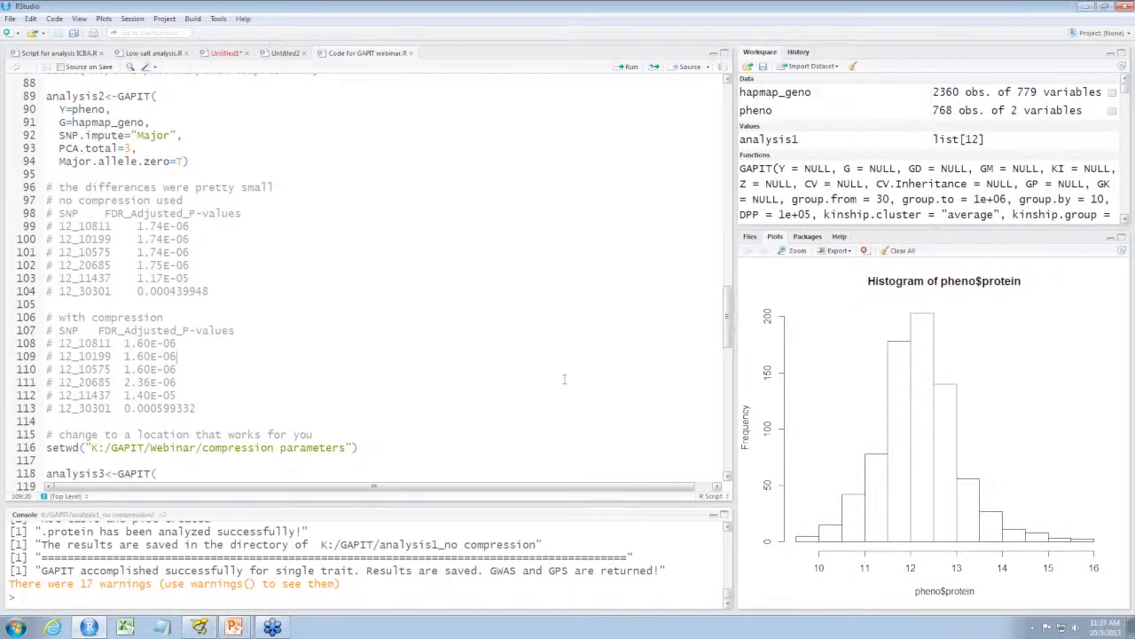
pyautogui.scroll(-3)
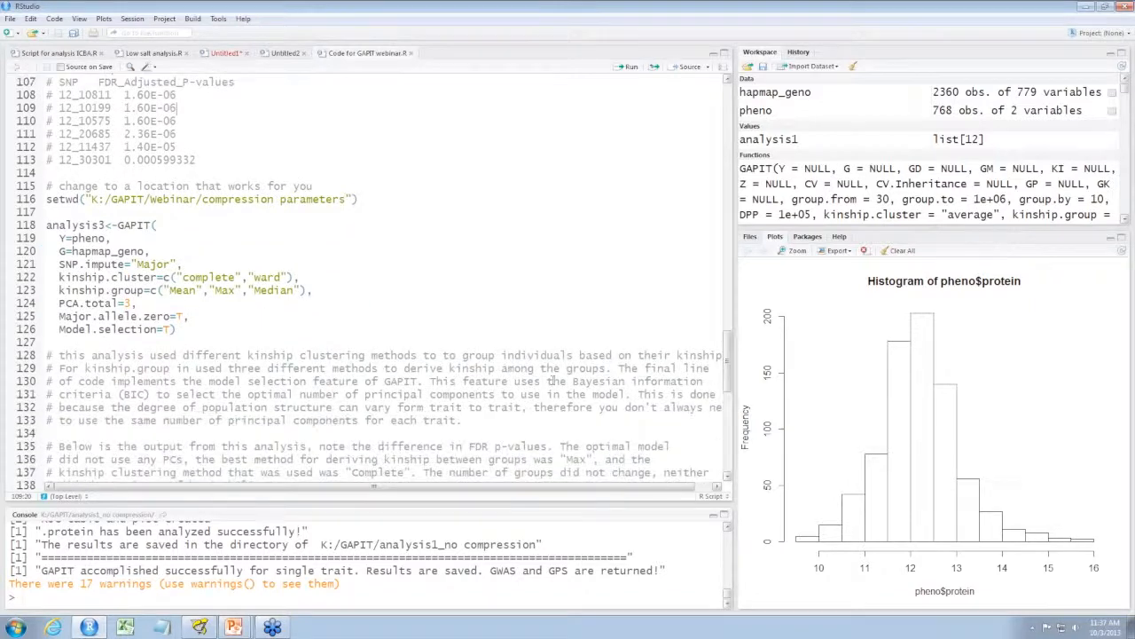
pyautogui.scroll(-3)
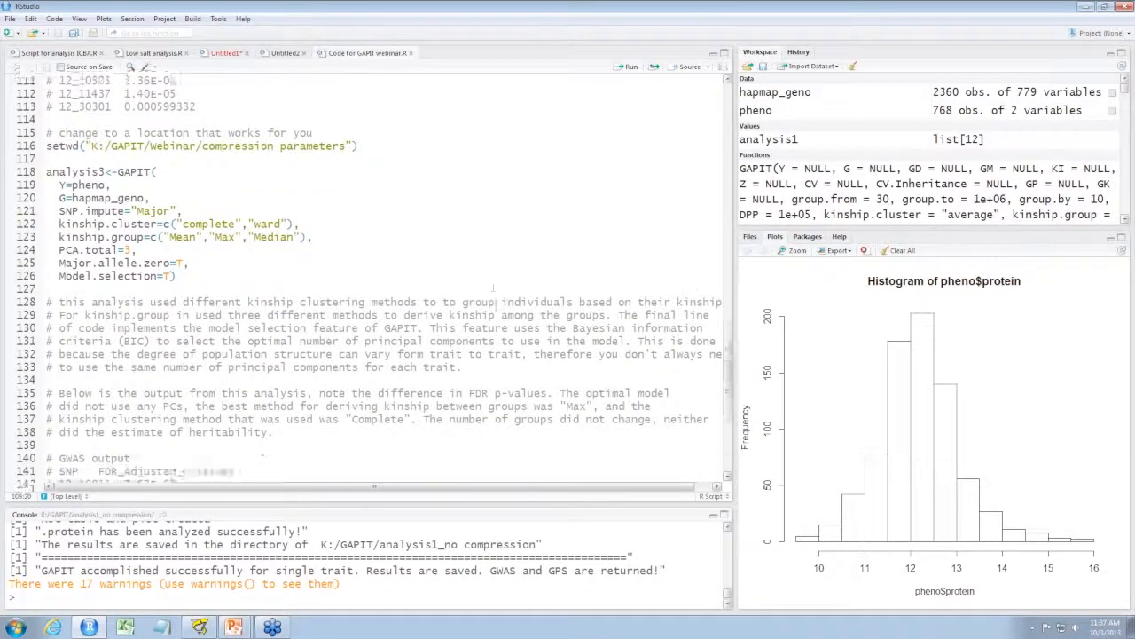
pyautogui.scroll(-3)
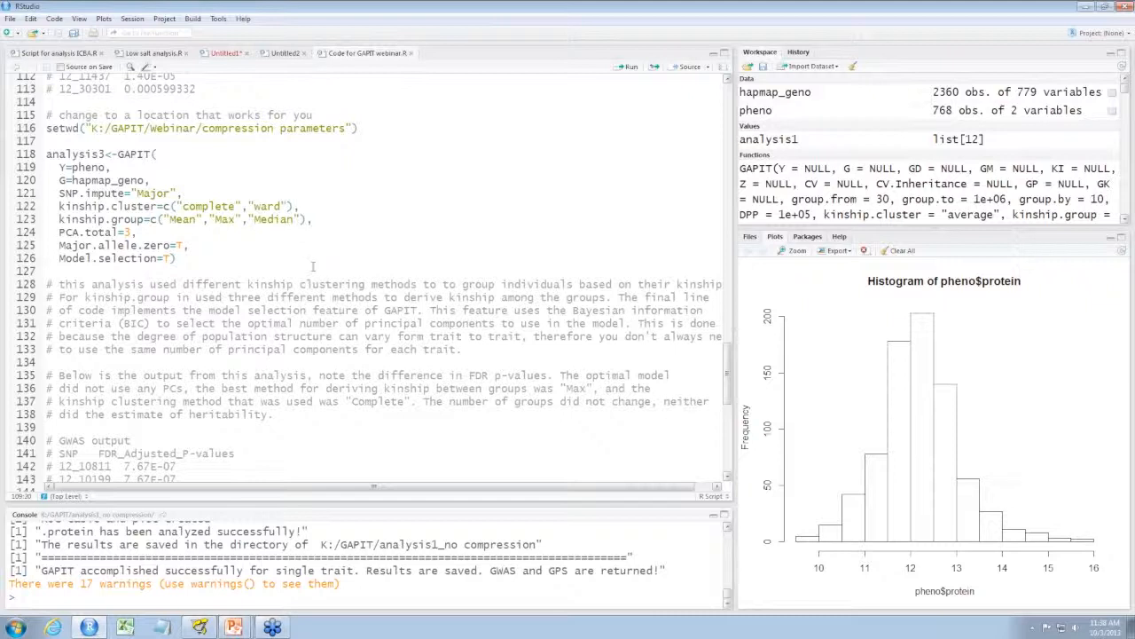
pyautogui.moveTo(298, 247)
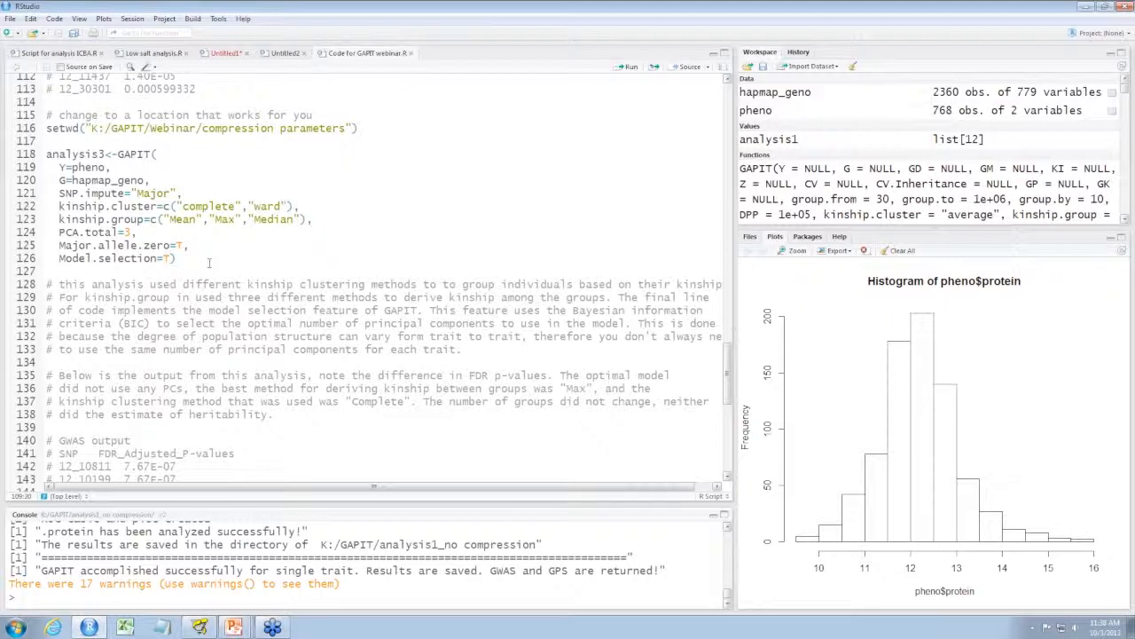
pyautogui.moveTo(301, 255)
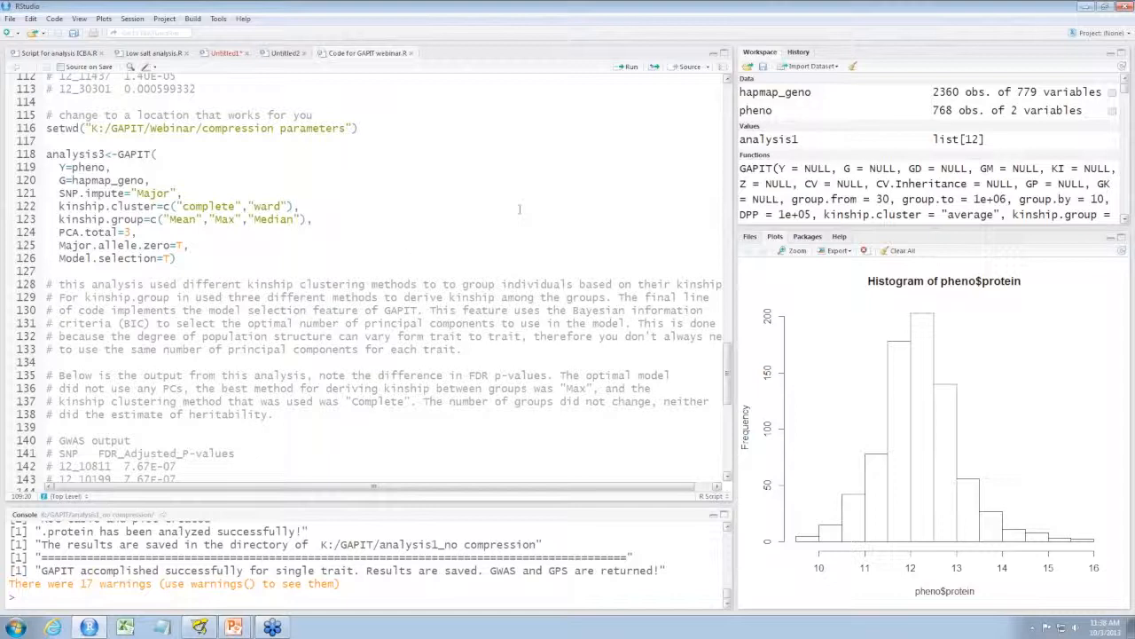
pyautogui.scroll(-3)
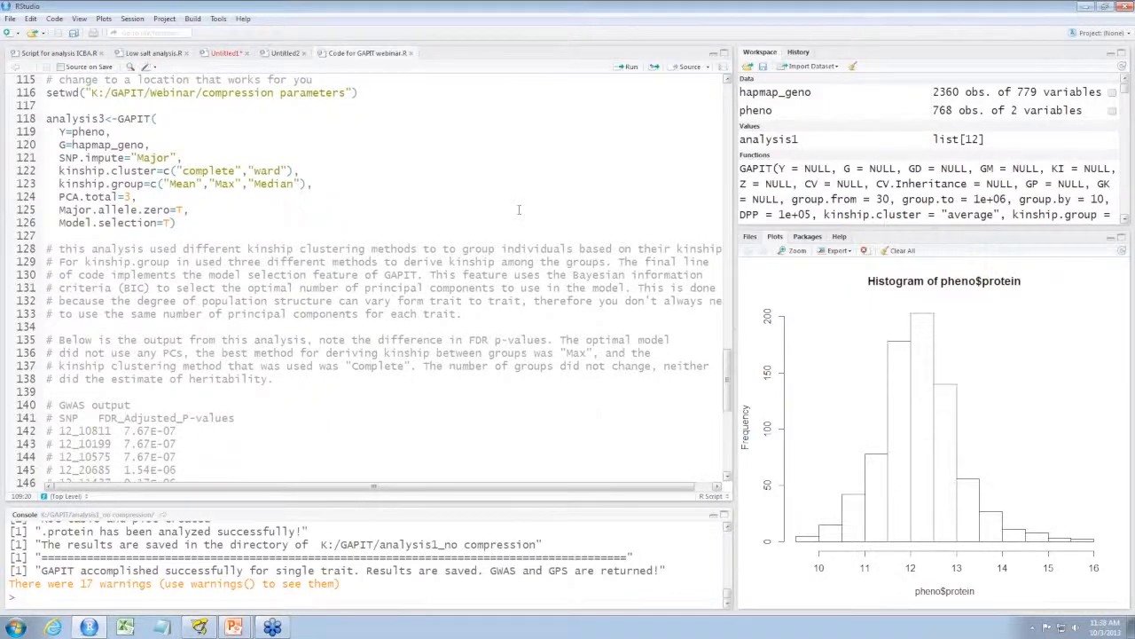
pyautogui.scroll(-3)
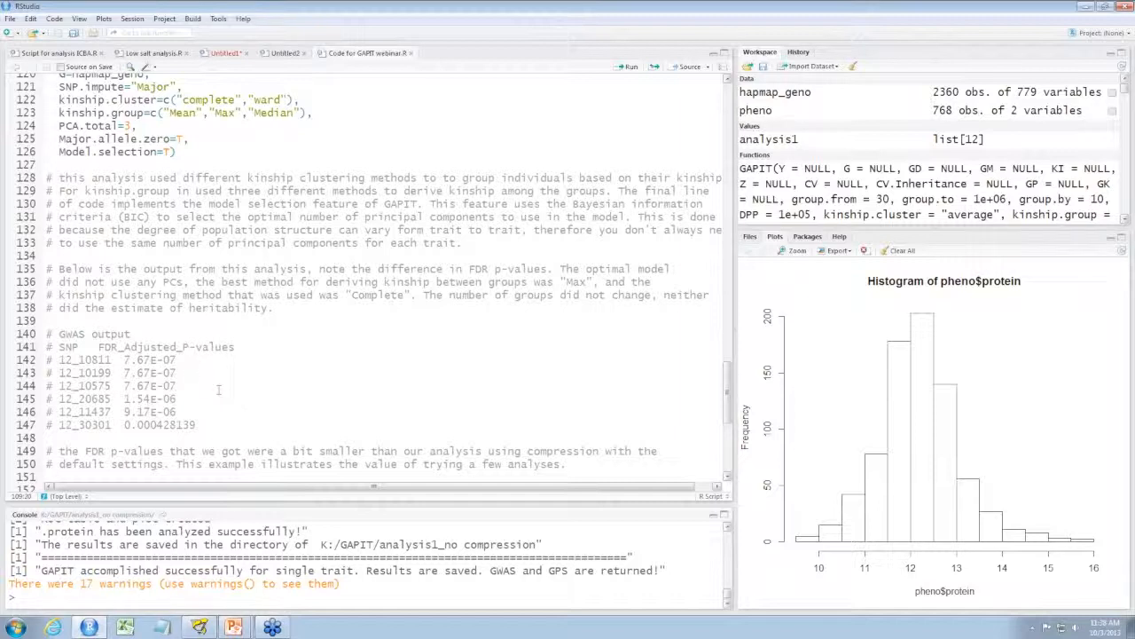
pyautogui.moveTo(222, 390)
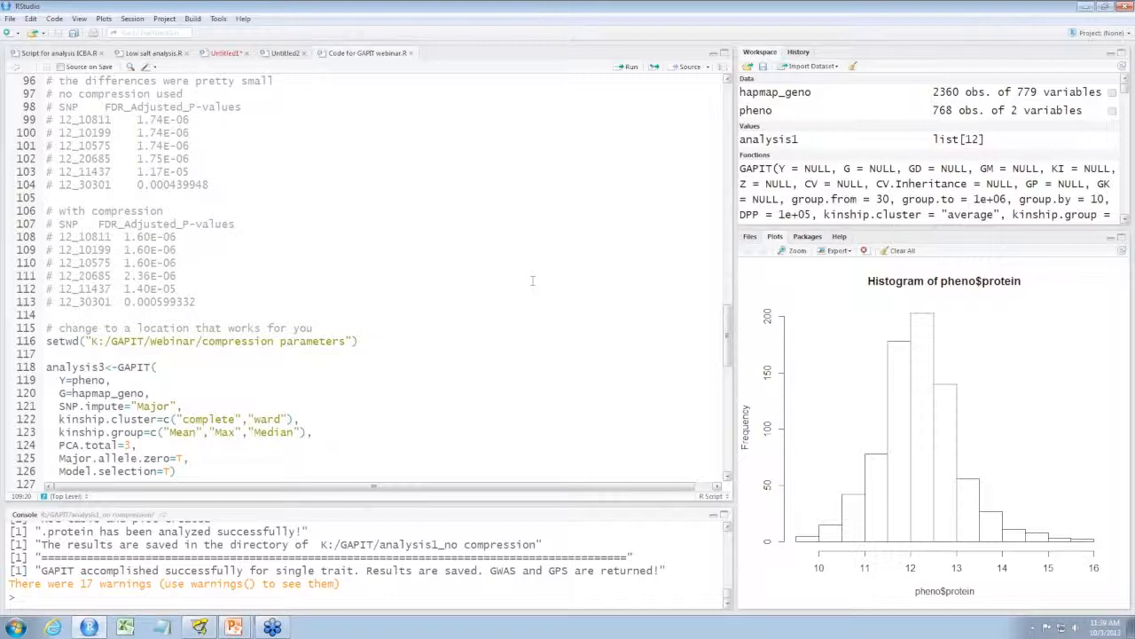
pyautogui.moveTo(532, 273)
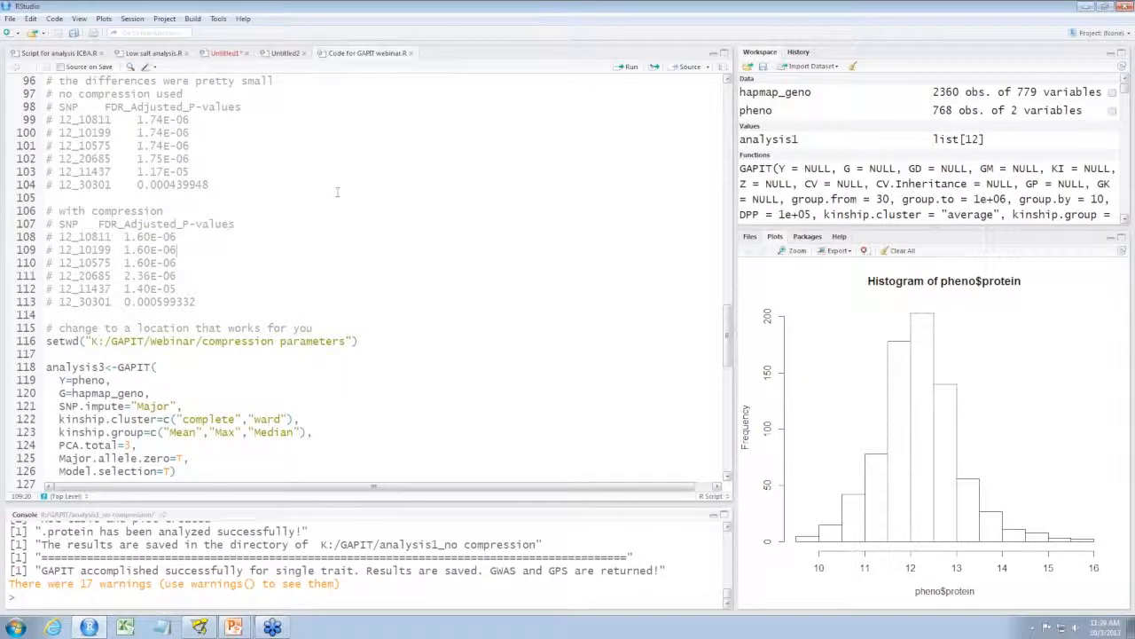
pyautogui.moveTo(337, 193)
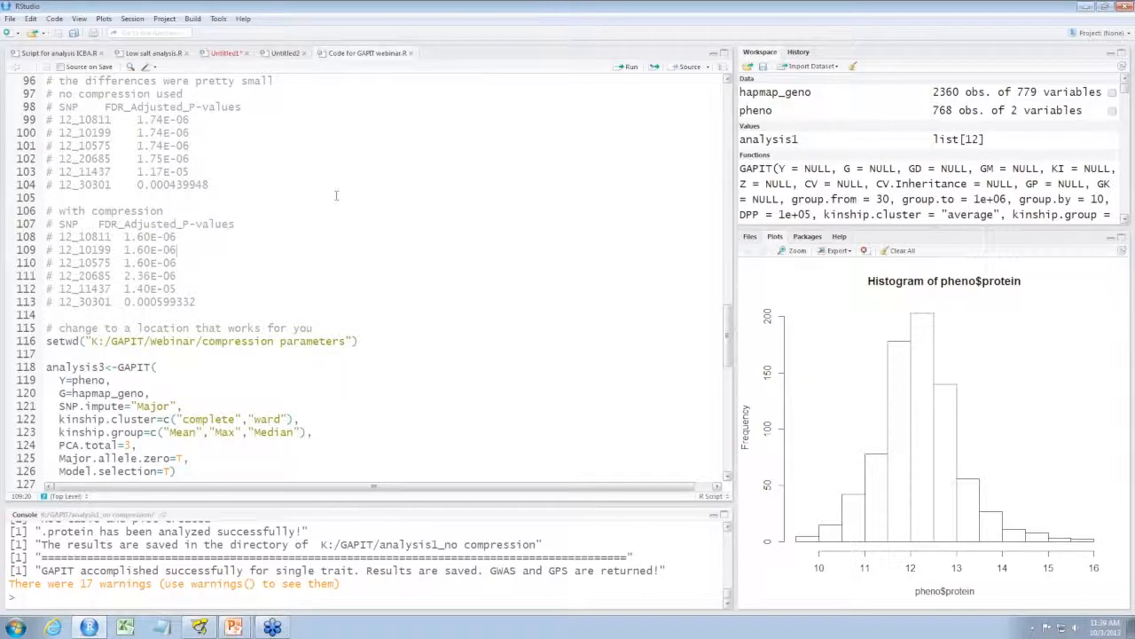
pyautogui.moveTo(330, 242)
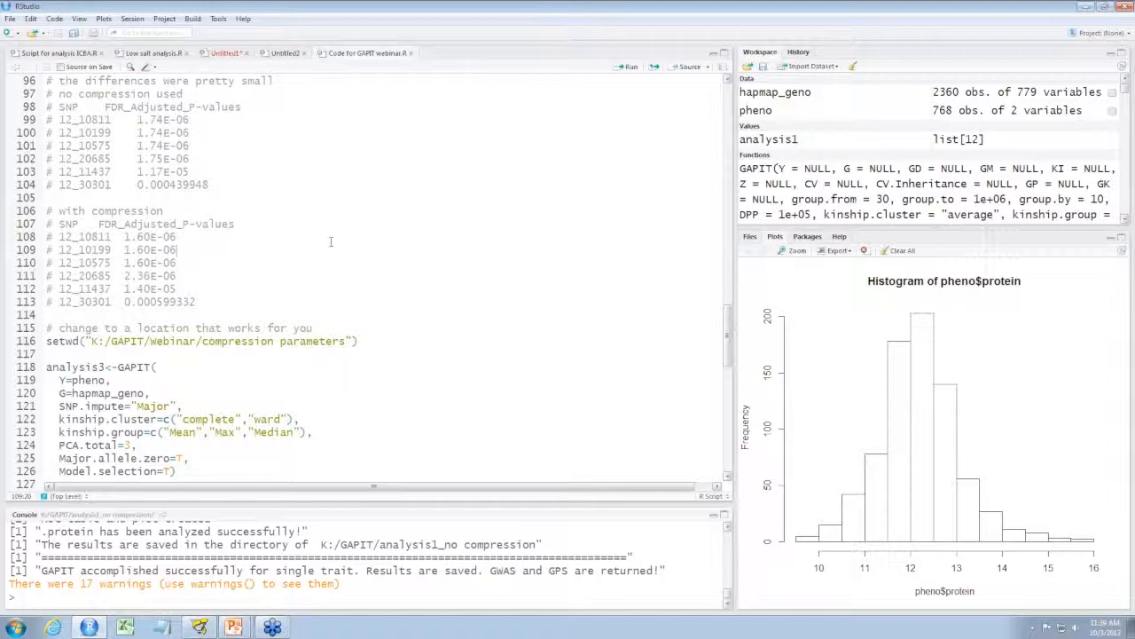
pyautogui.scroll(-3)
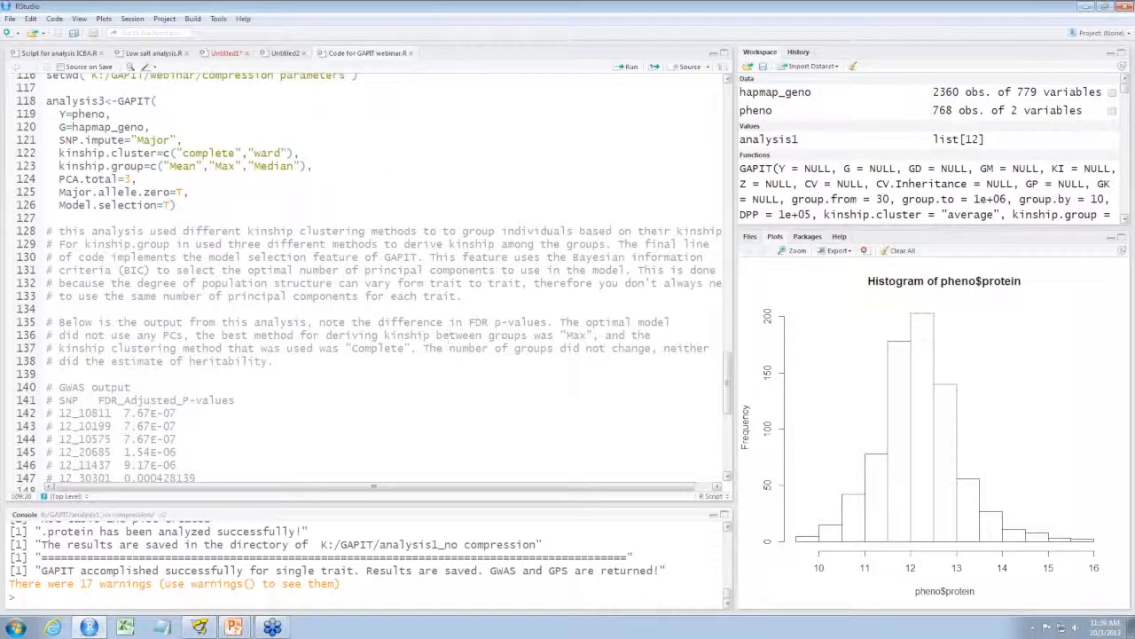
pyautogui.scroll(-3)
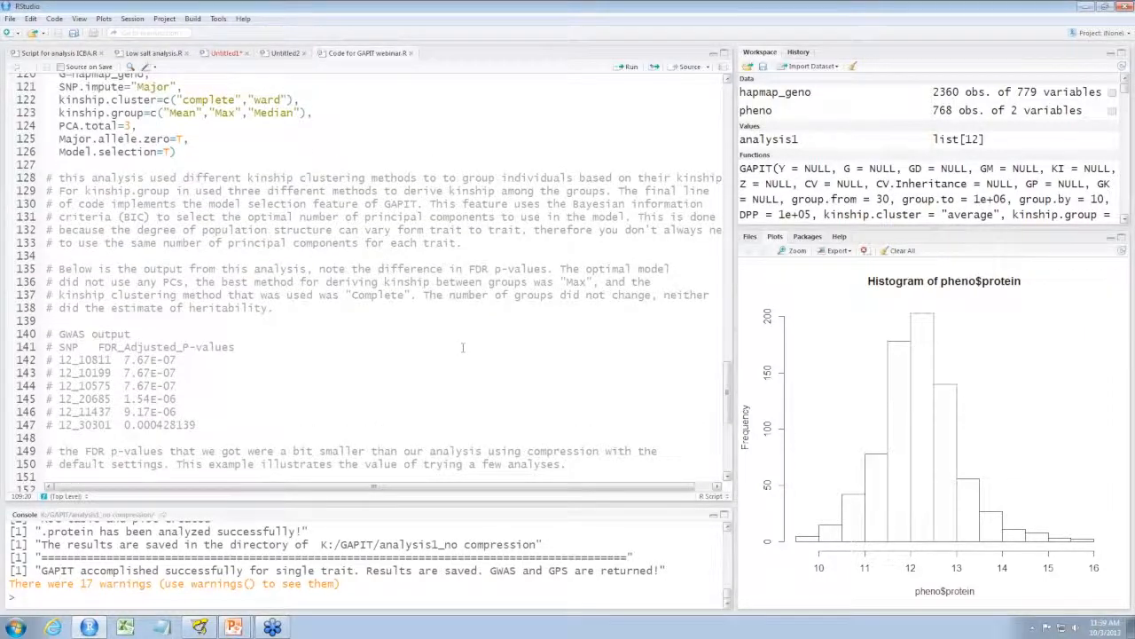